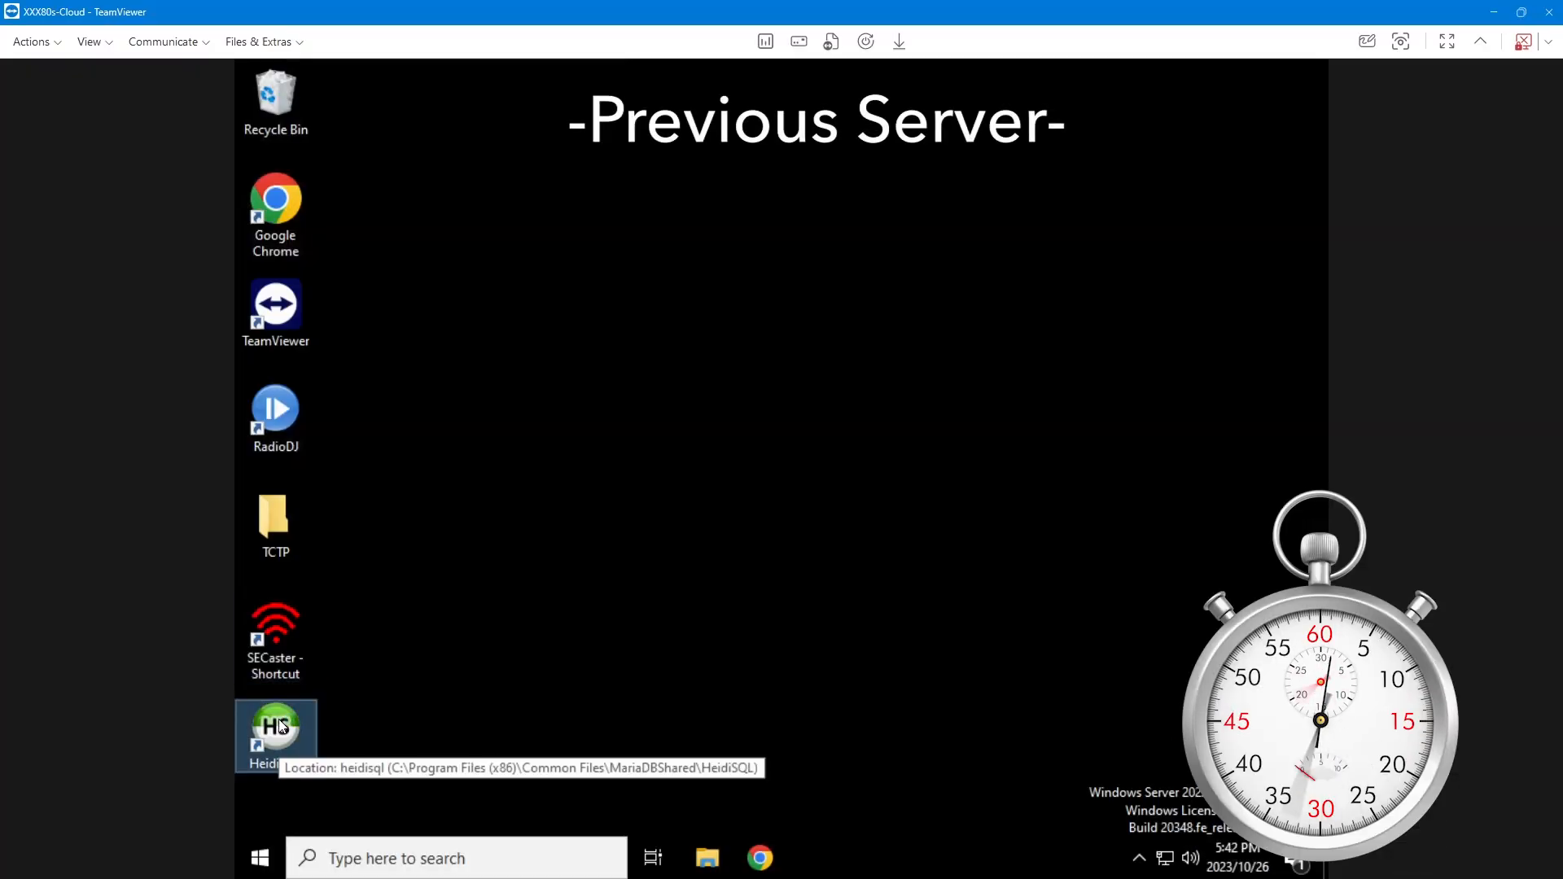
mouse_move(628, 661)
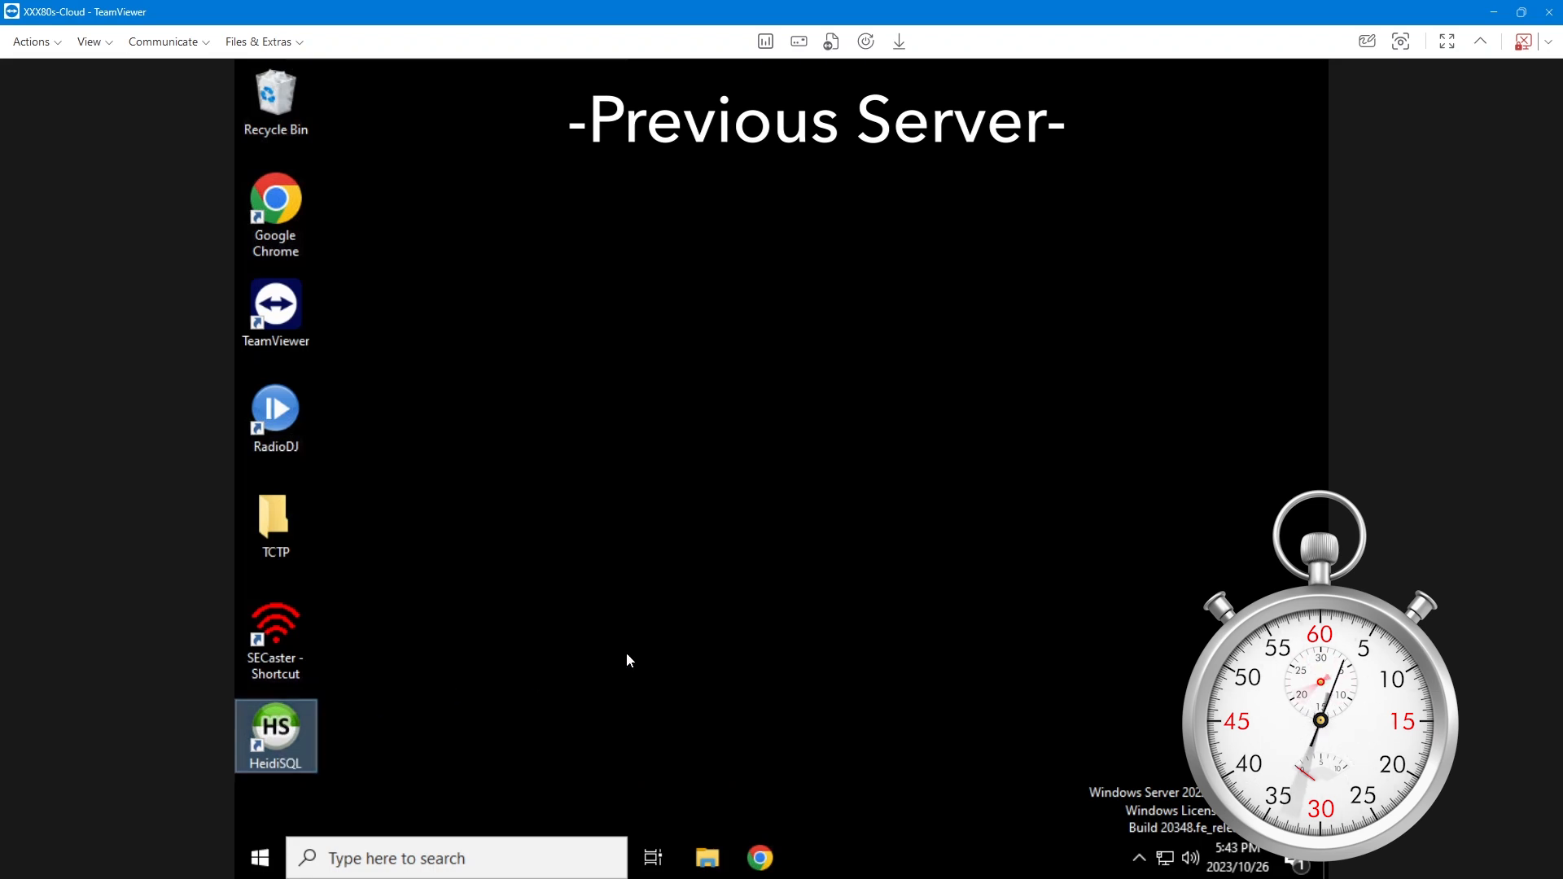